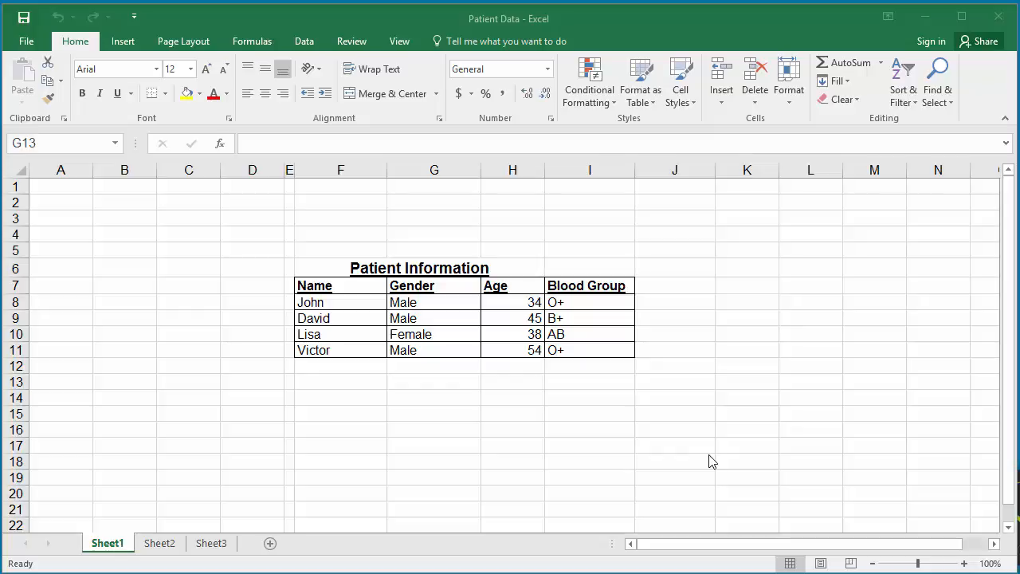
mouse_move(465, 367)
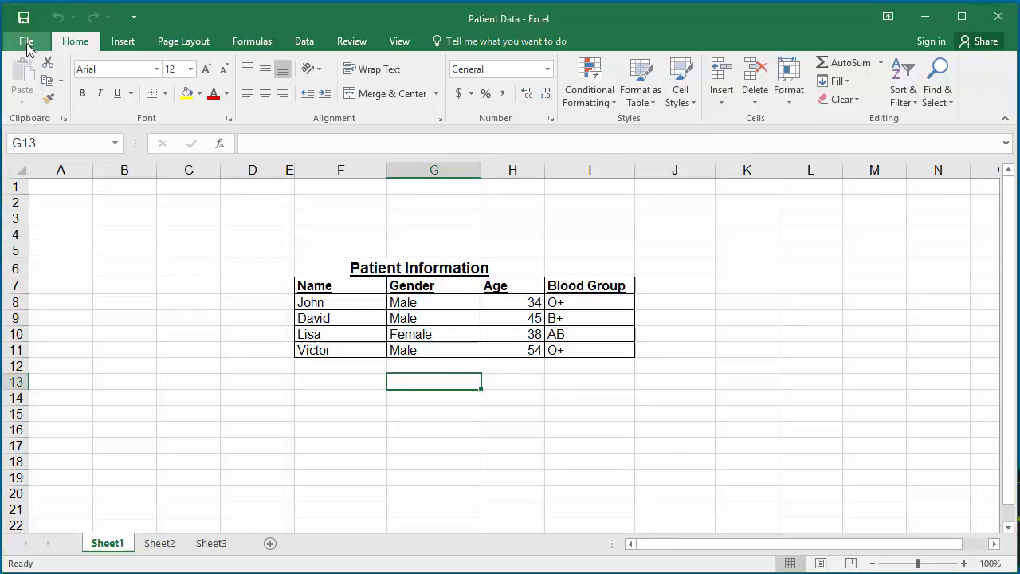
Show the Info page's Check for Issues options for the Patient Data workbook
click(26, 42)
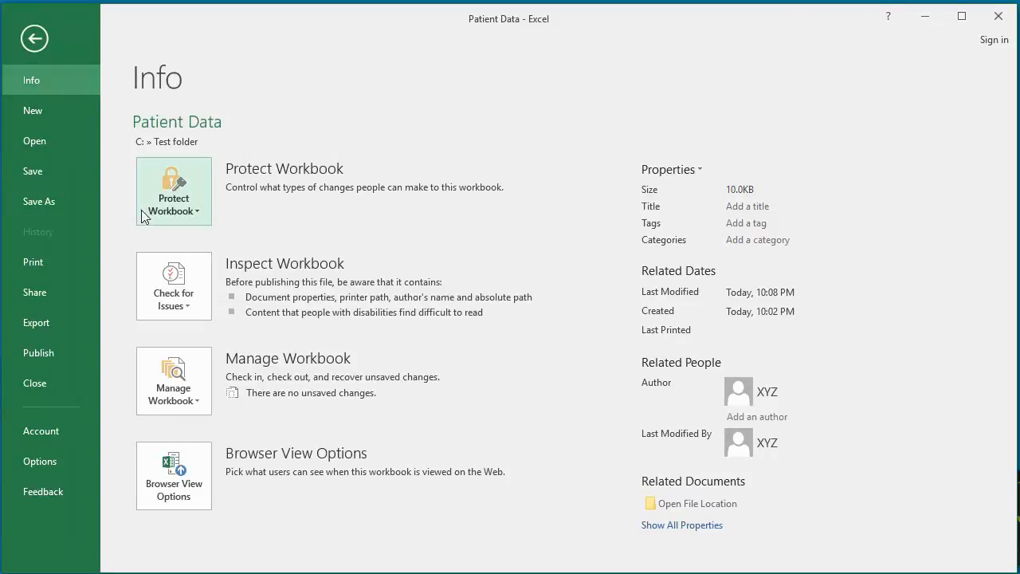
click(173, 285)
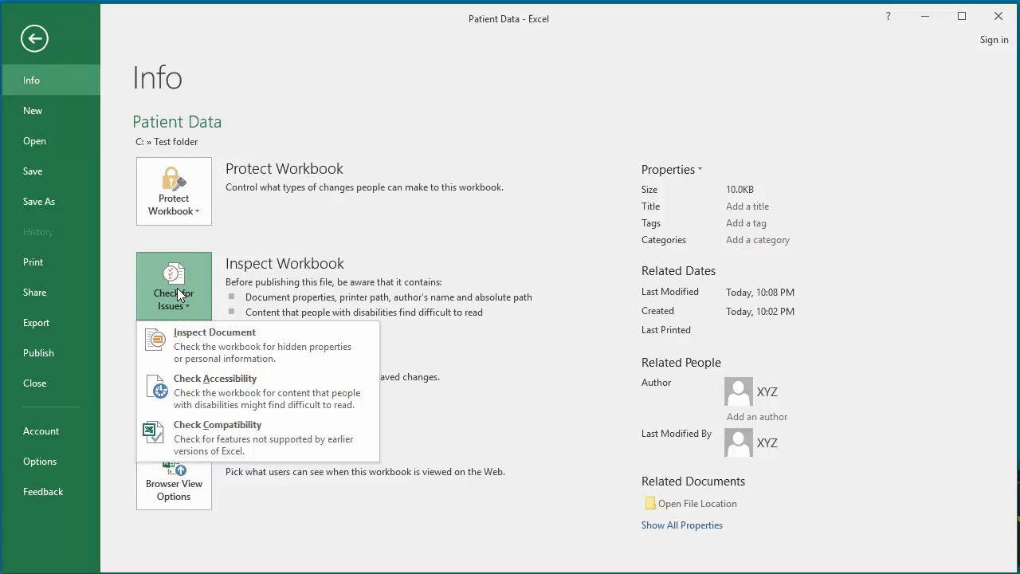
Launch Inspect Document and review the Document Inspector's full category checklist
click(214, 337)
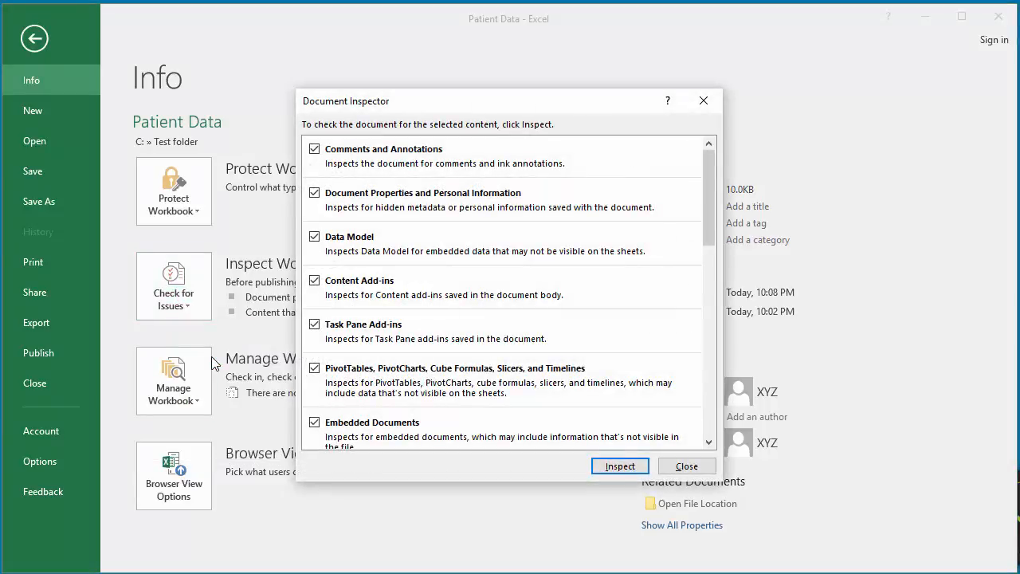
mouse_move(352, 125)
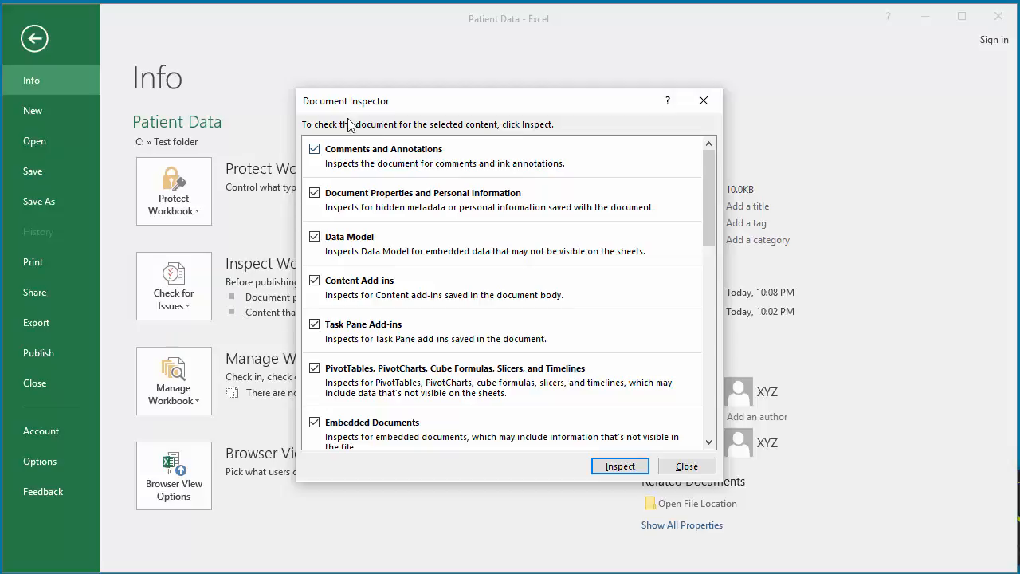
mouse_move(383, 112)
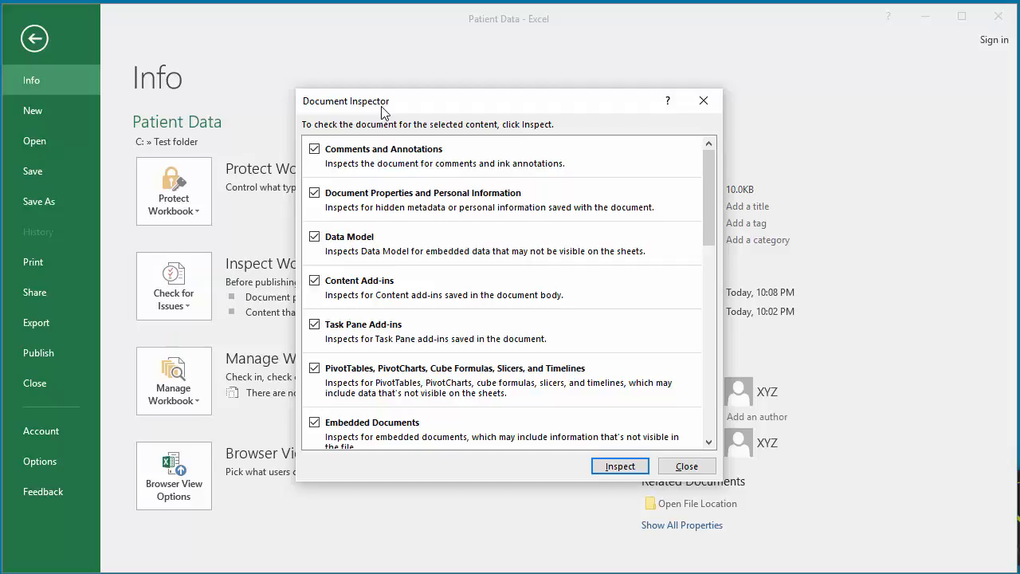
mouse_move(368, 172)
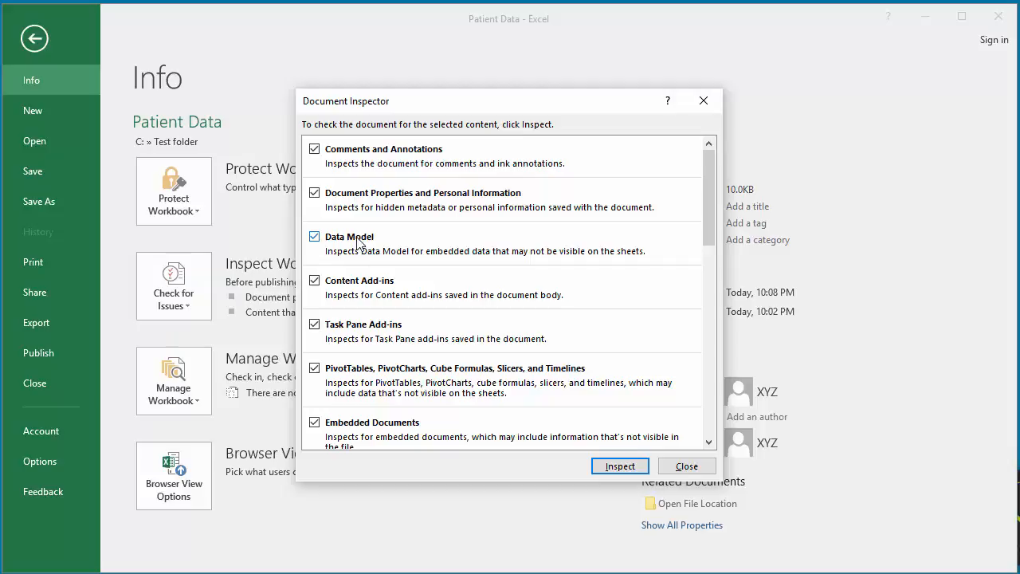
click(315, 236)
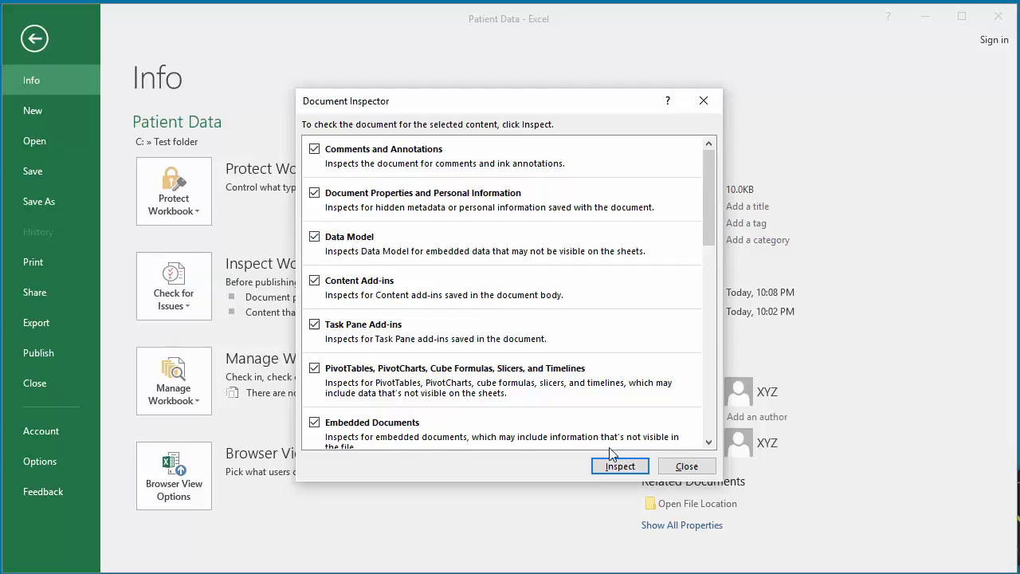
scroll(down, 3)
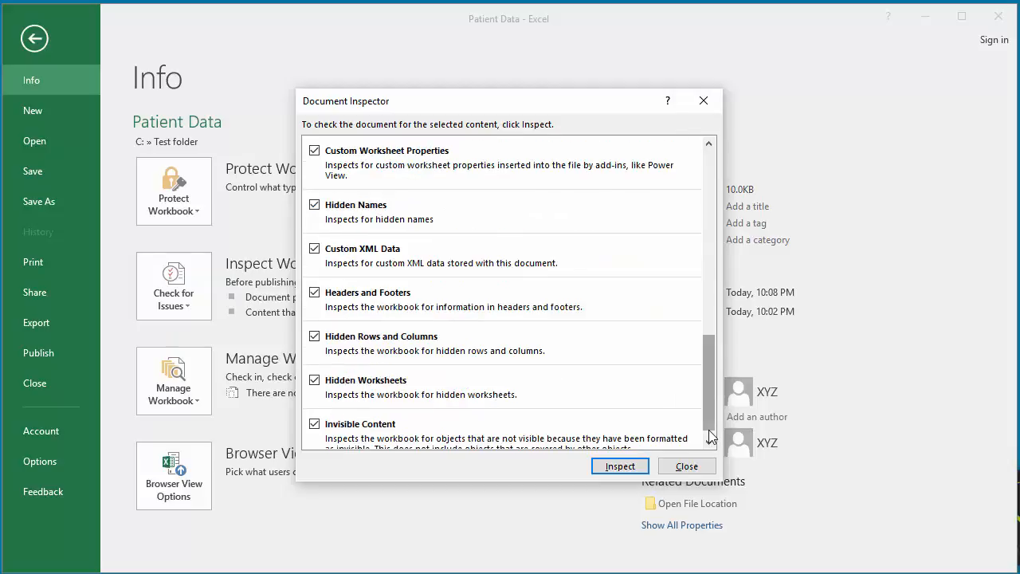
scroll(down, 3)
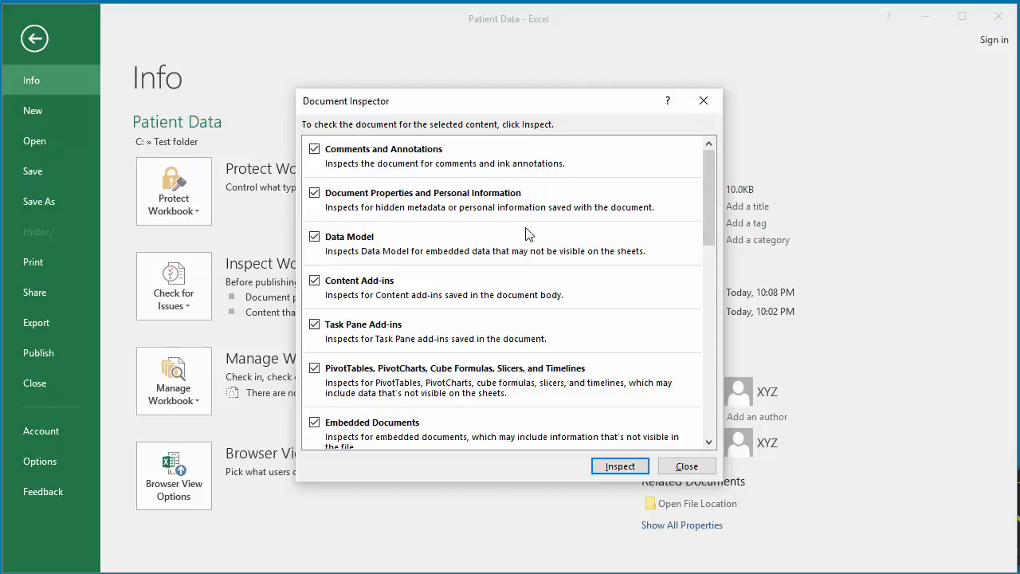
mouse_move(358, 404)
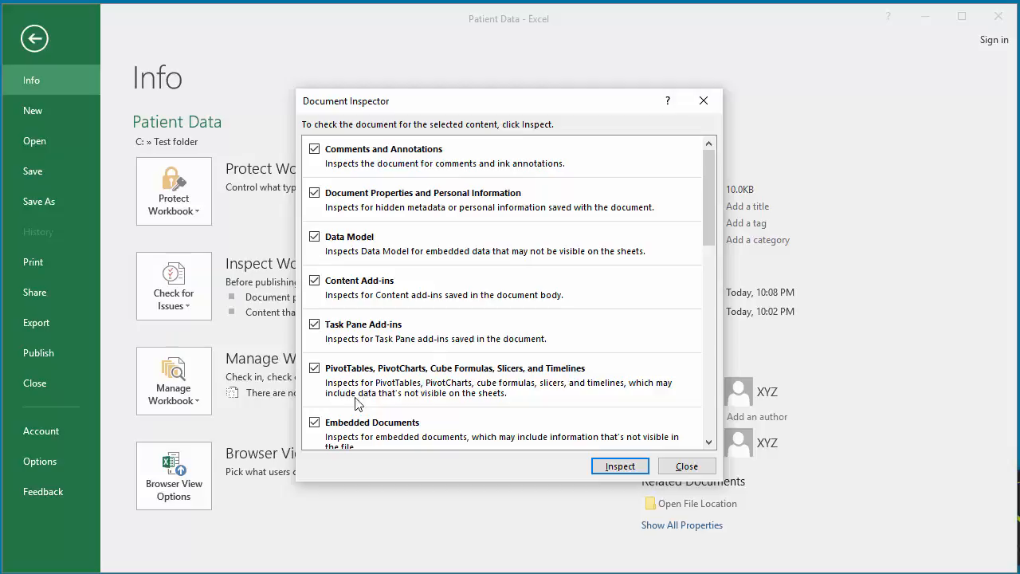
Exclude PivotTables, PivotCharts, Cube Formulas, Slicers and Timelines, then run the inspection
click(314, 368)
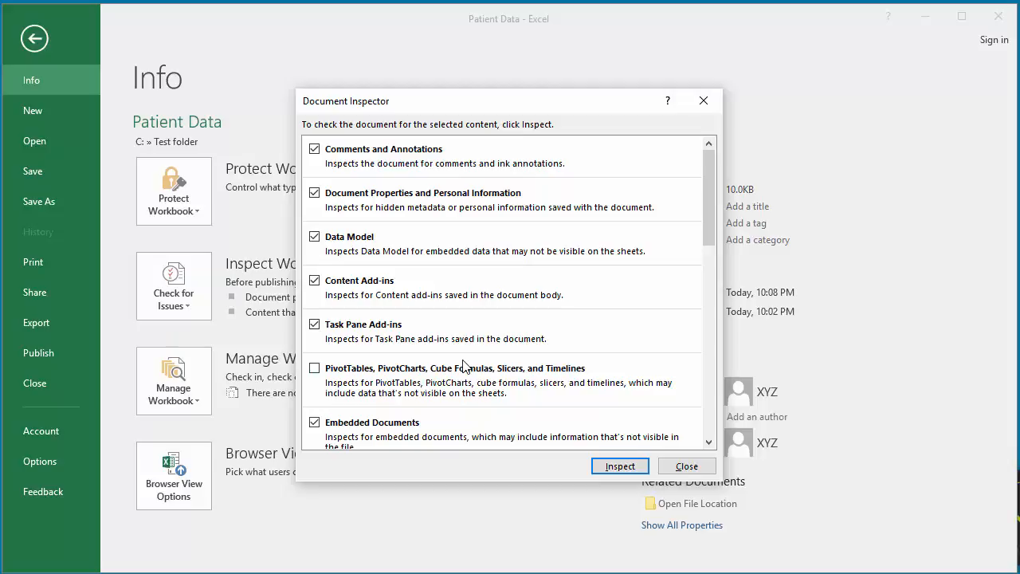
mouse_move(577, 435)
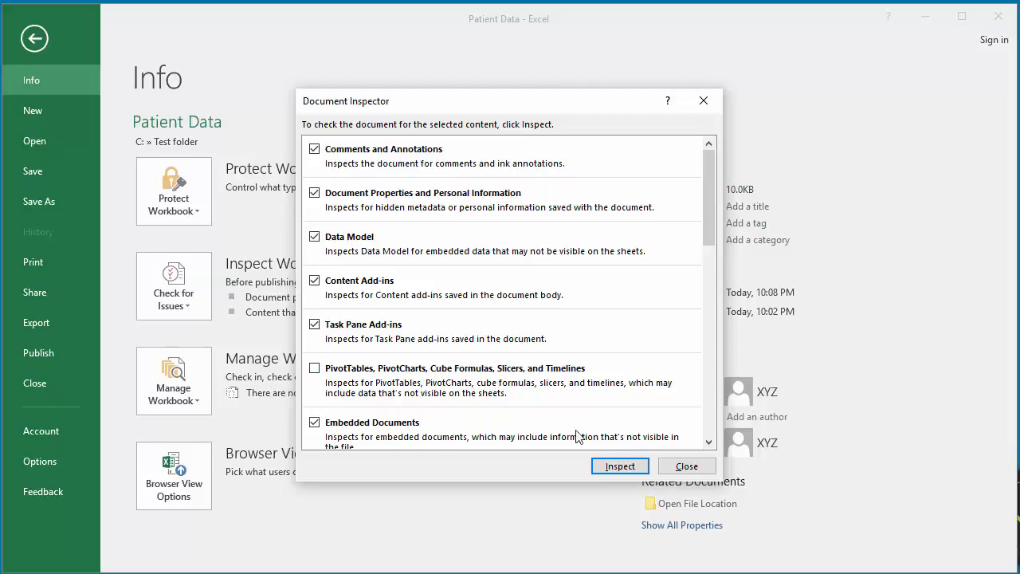
click(619, 465)
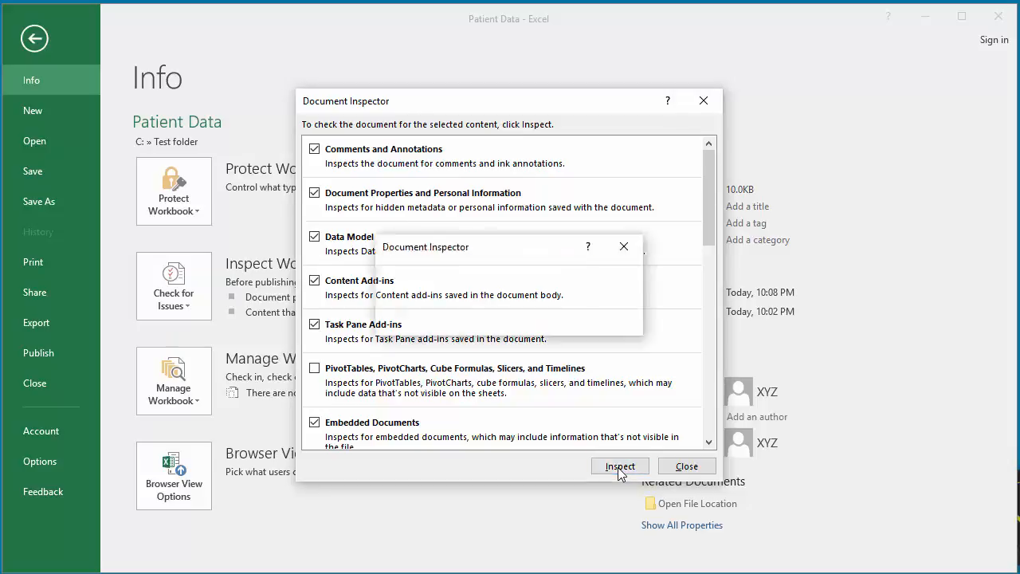
Let the inspection finish, showing document properties and personal information found
click(620, 465)
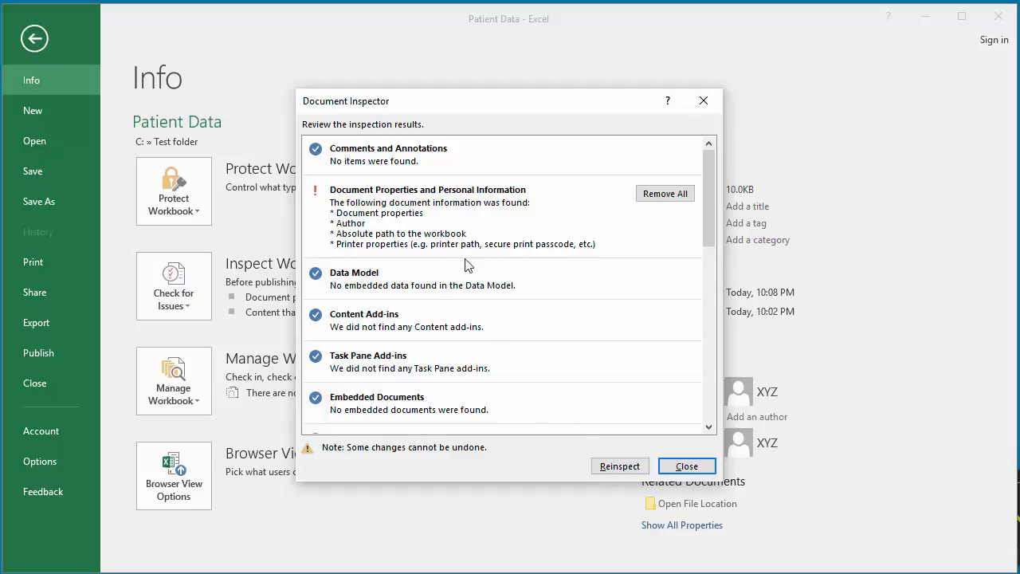
mouse_move(448, 229)
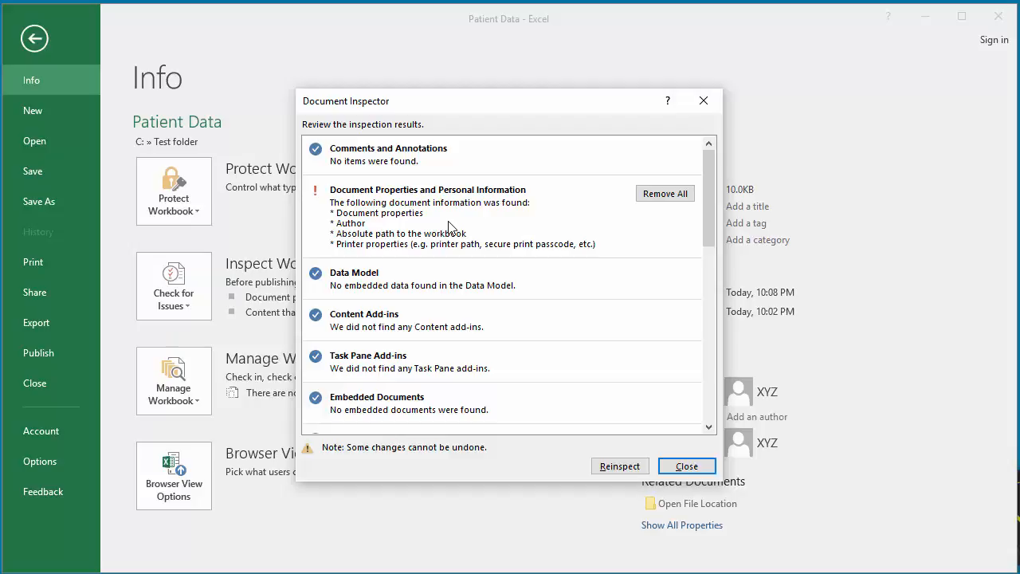
mouse_move(448, 214)
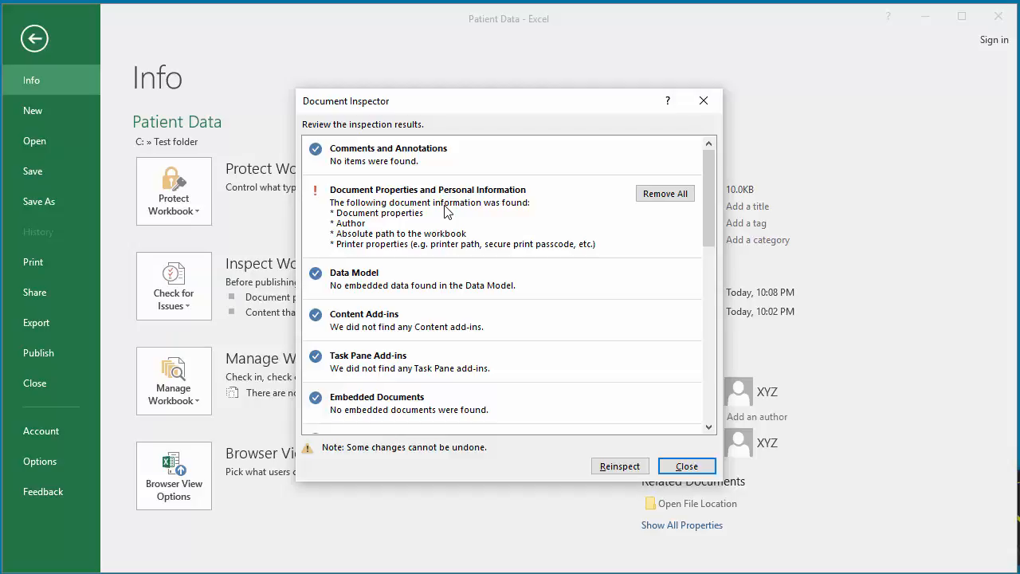
mouse_move(452, 262)
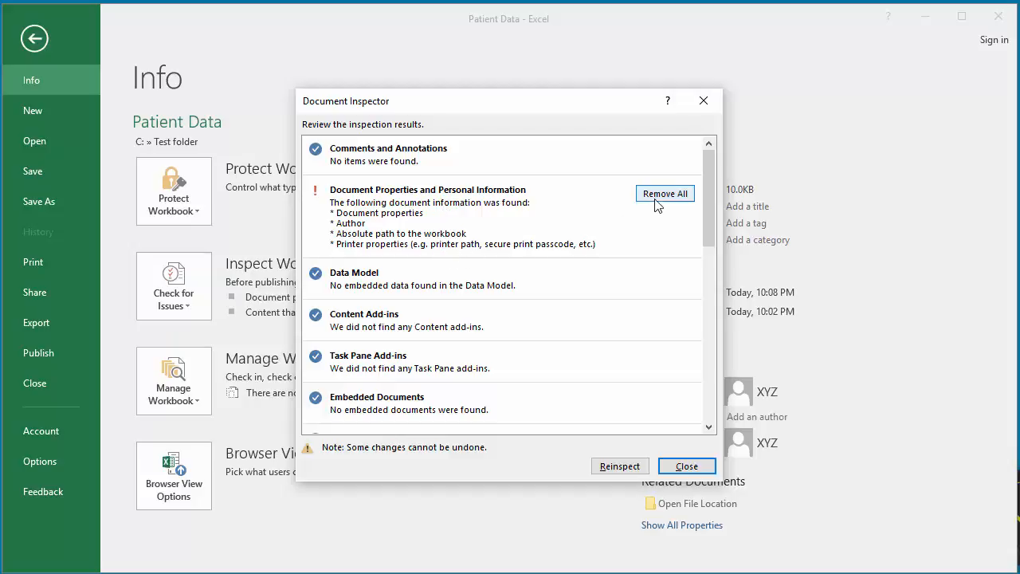
Remove all document properties and personal information from Patient Data
click(665, 192)
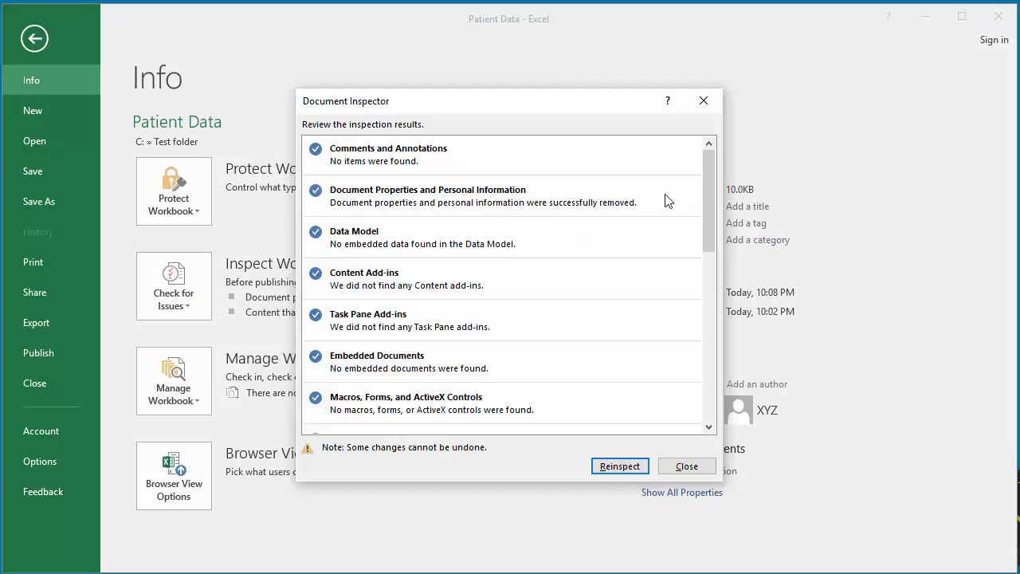
mouse_move(627, 333)
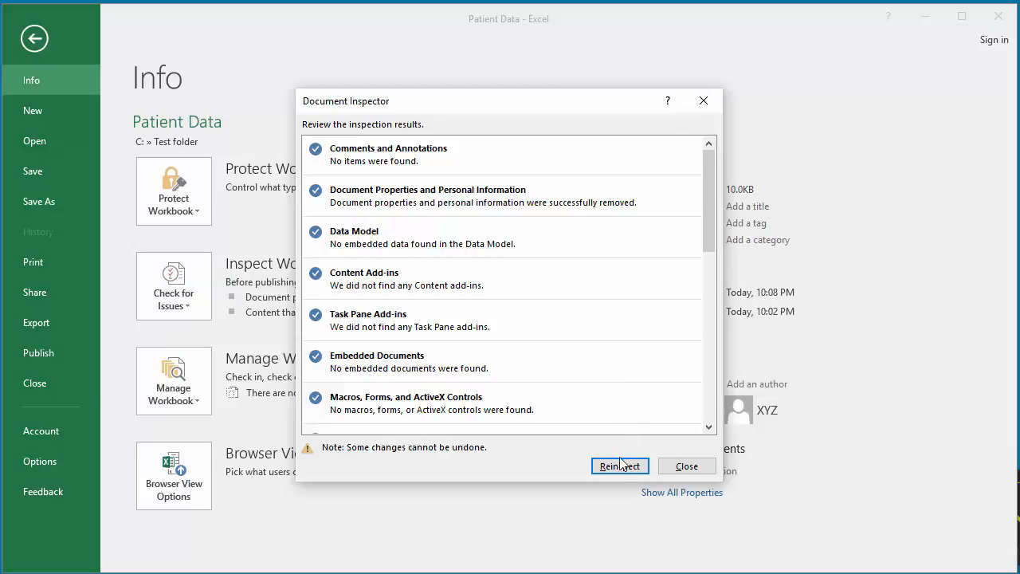
Reinspect and scroll the category list, with PivotTables still excluded
click(619, 465)
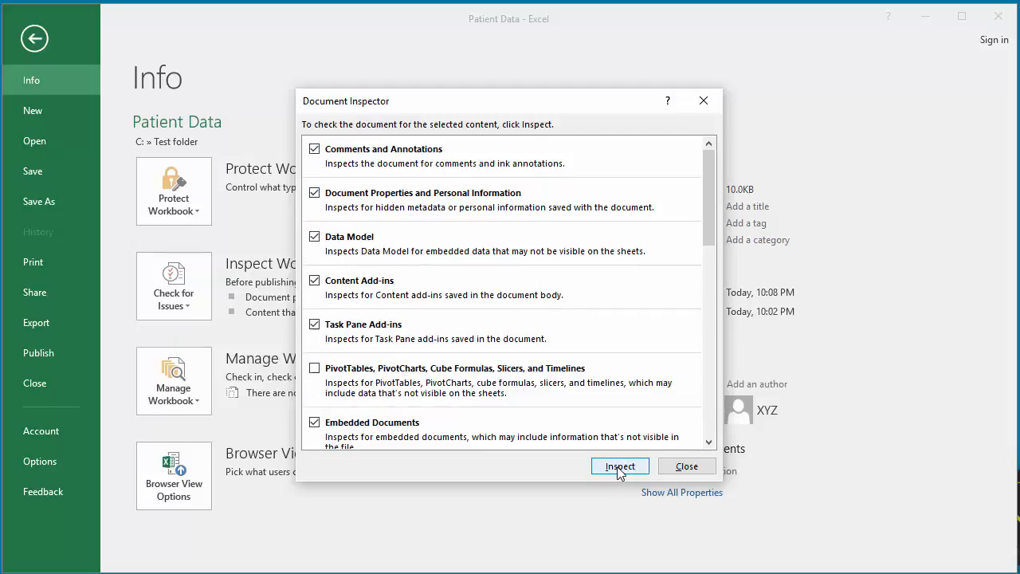
mouse_move(564, 343)
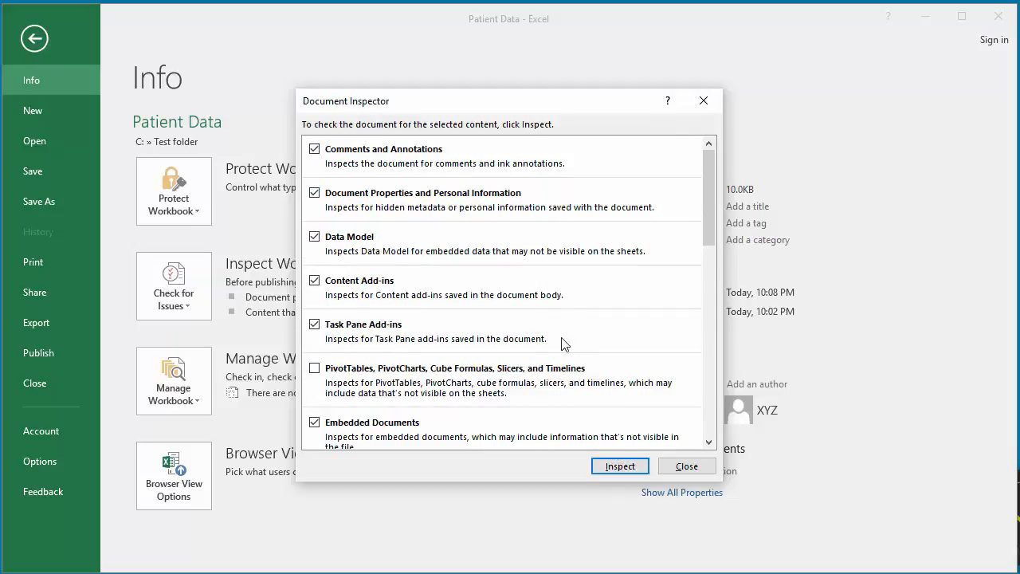
mouse_move(469, 239)
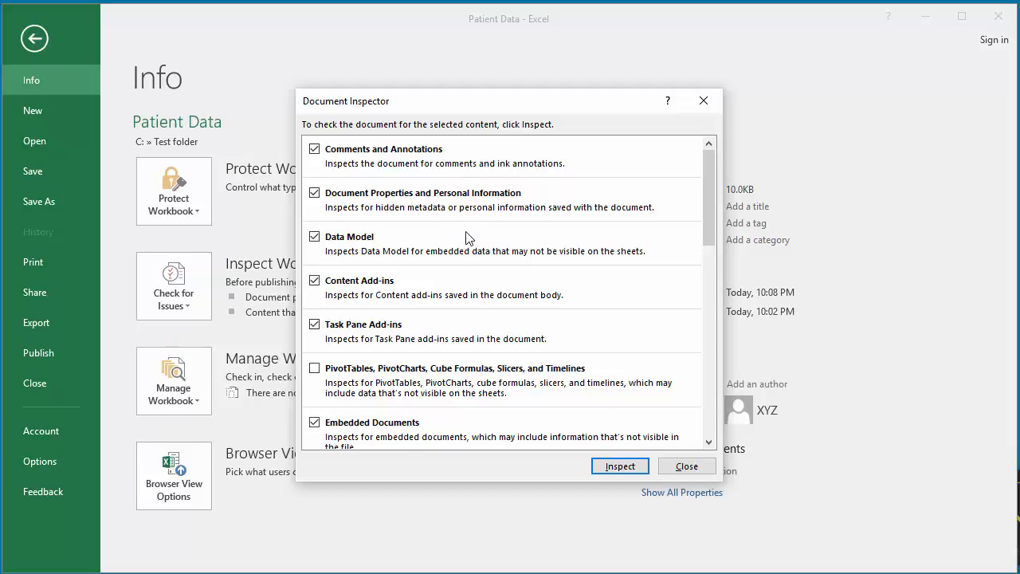
scroll(down, 3)
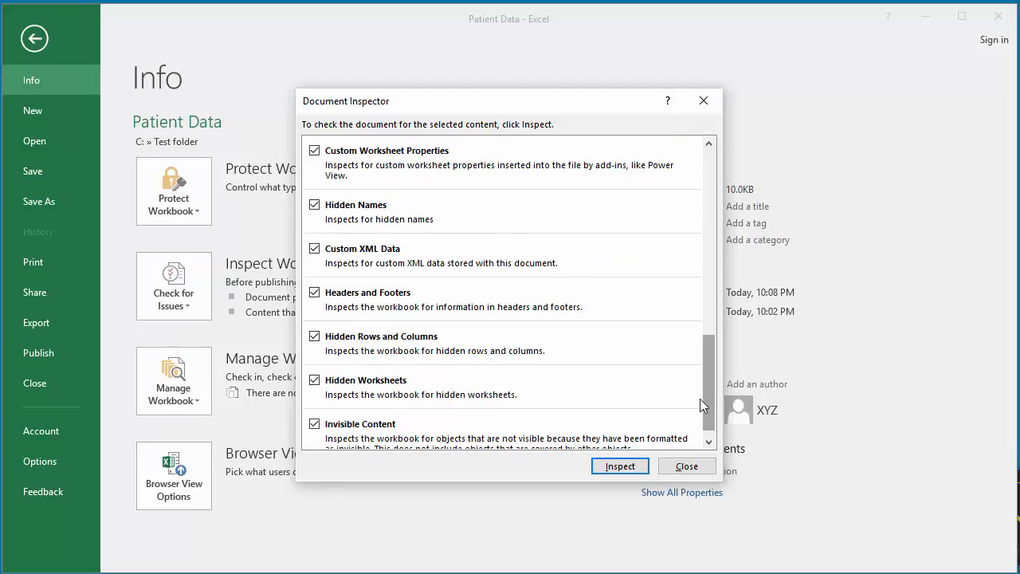
scroll(down, 3)
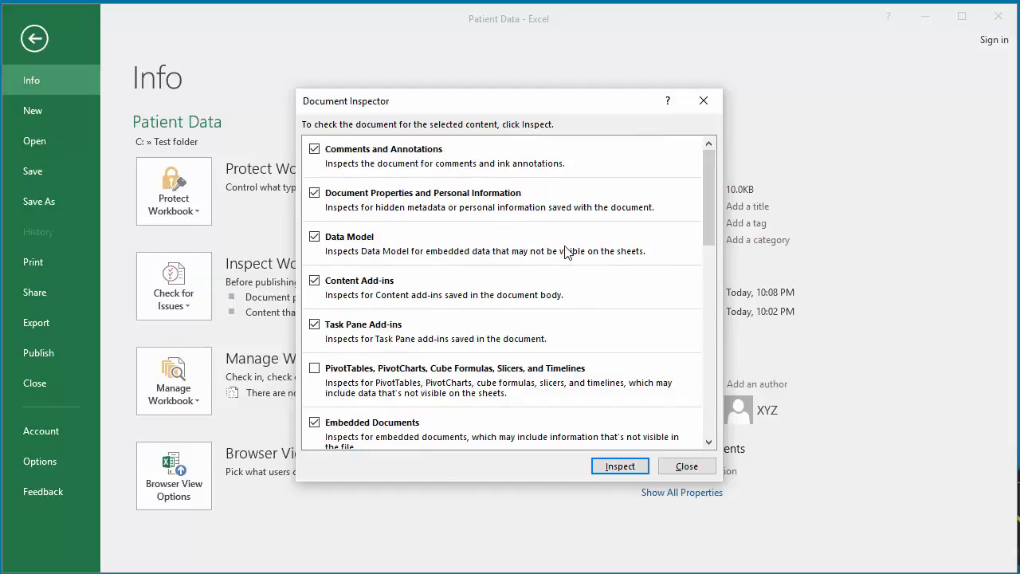
mouse_move(564, 285)
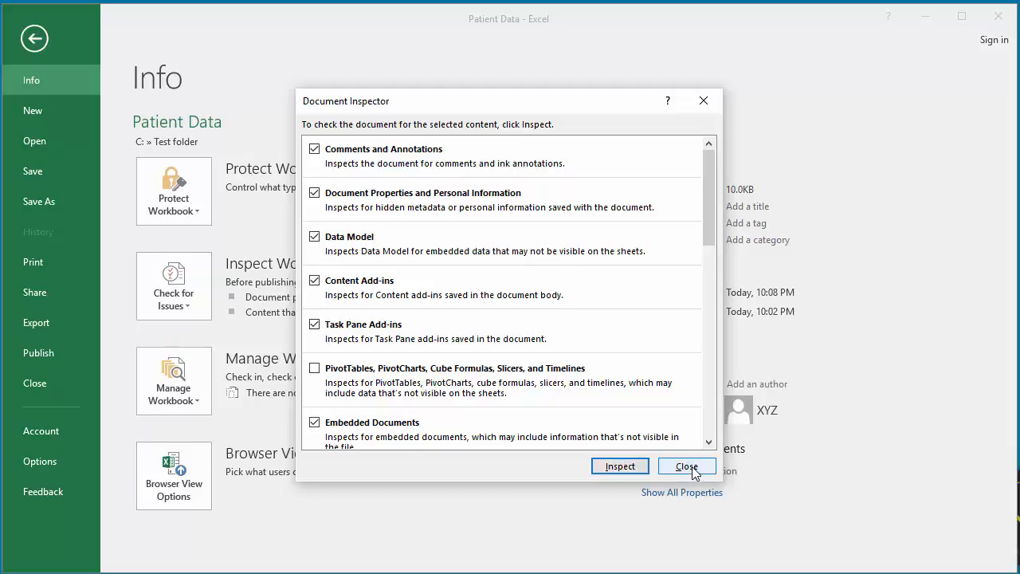
Close the Document Inspector and return to Patient Data's Info page
click(685, 465)
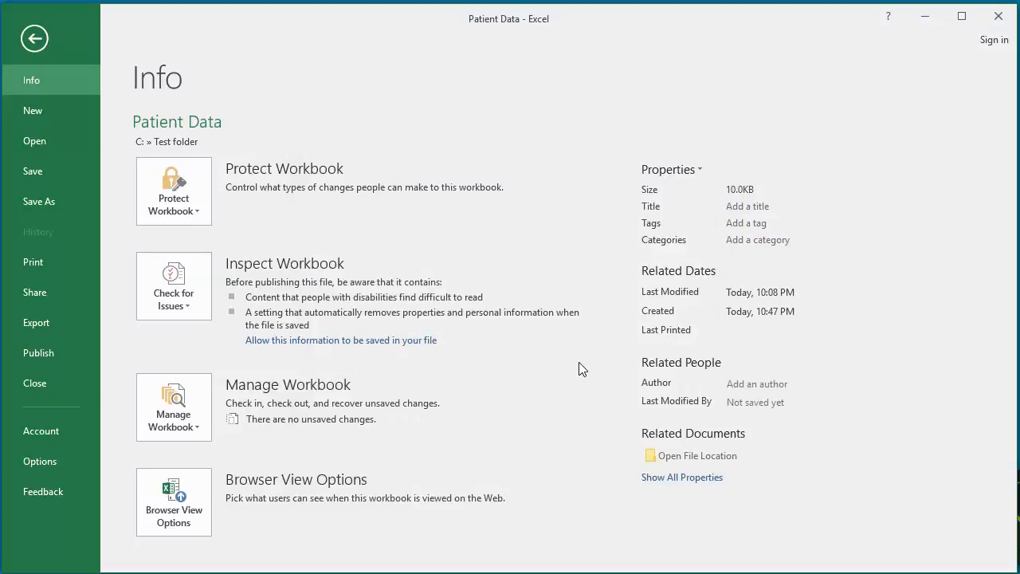
mouse_move(563, 364)
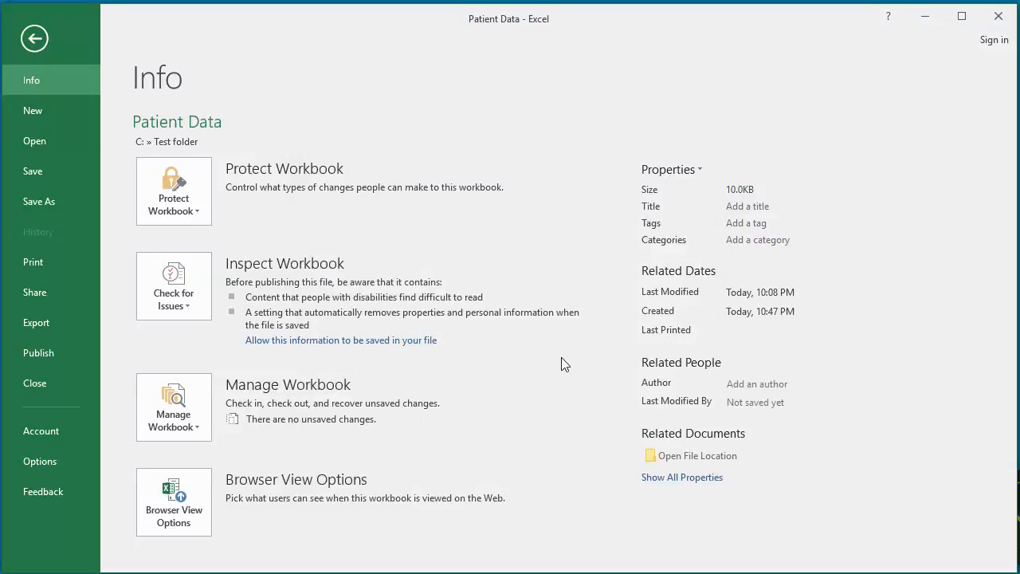